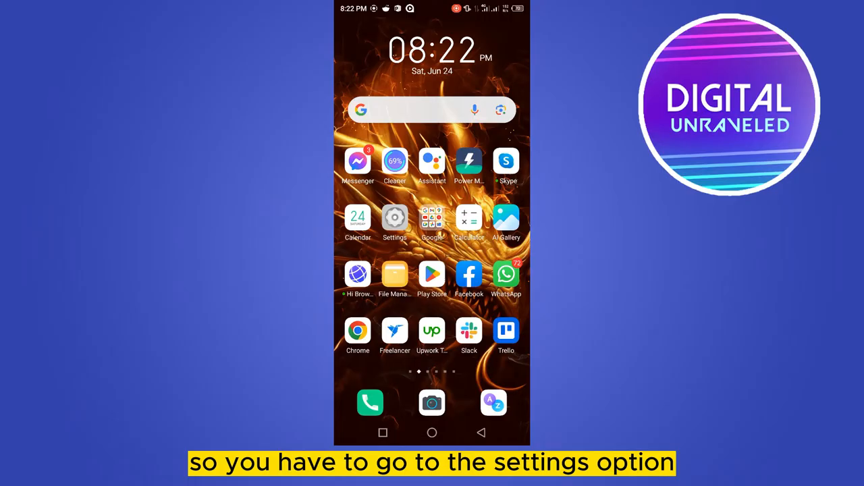
Launch Settings from the home screen and scroll down to the Notification center entry
click(395, 217)
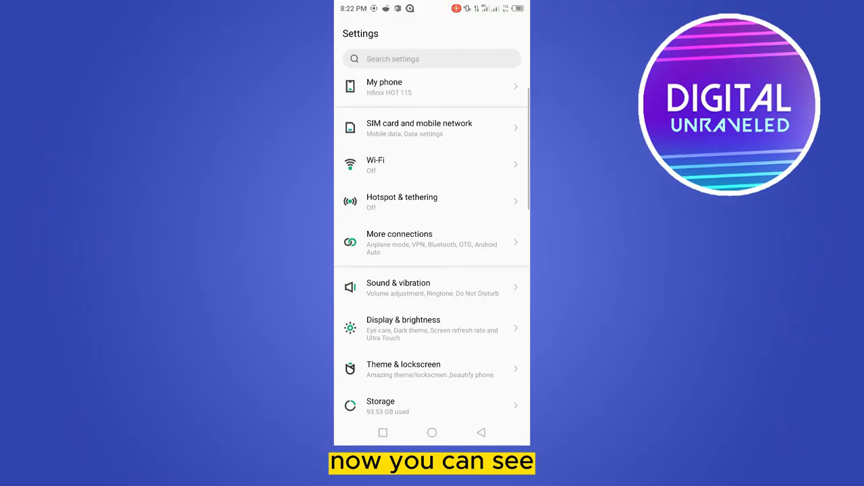
scroll(down, 3)
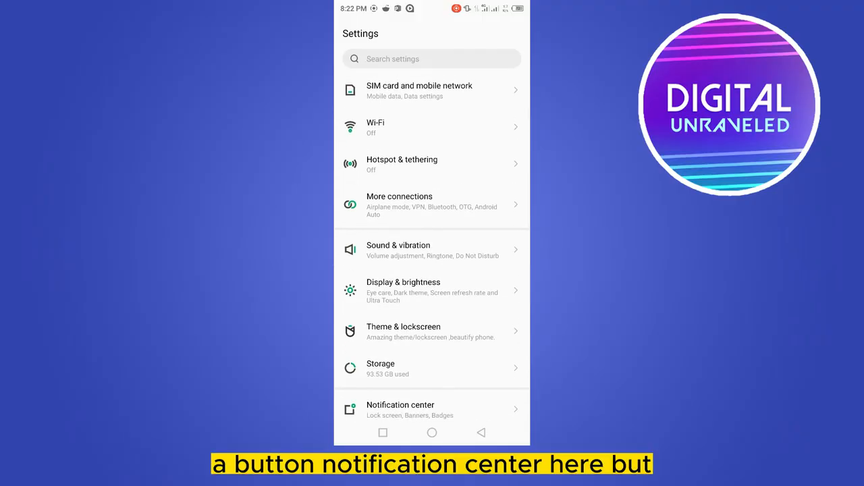
scroll(down, 3)
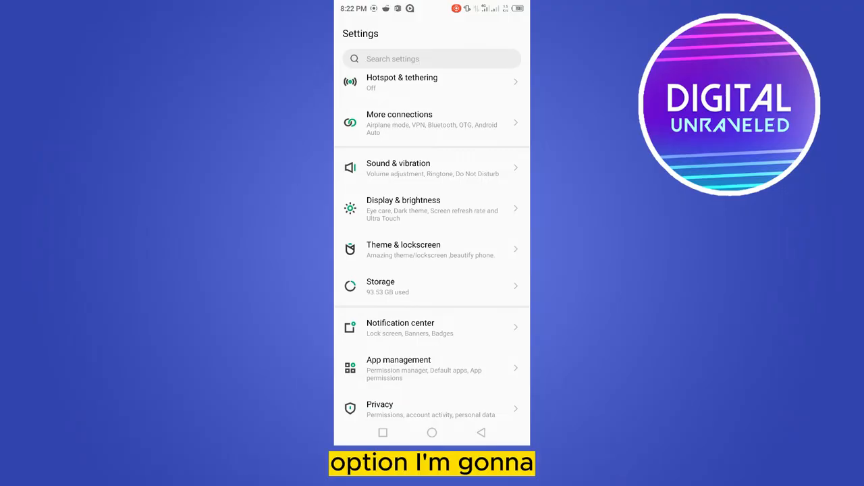
Enter the Notification center page listing notification styles and recent app toggles
click(433, 328)
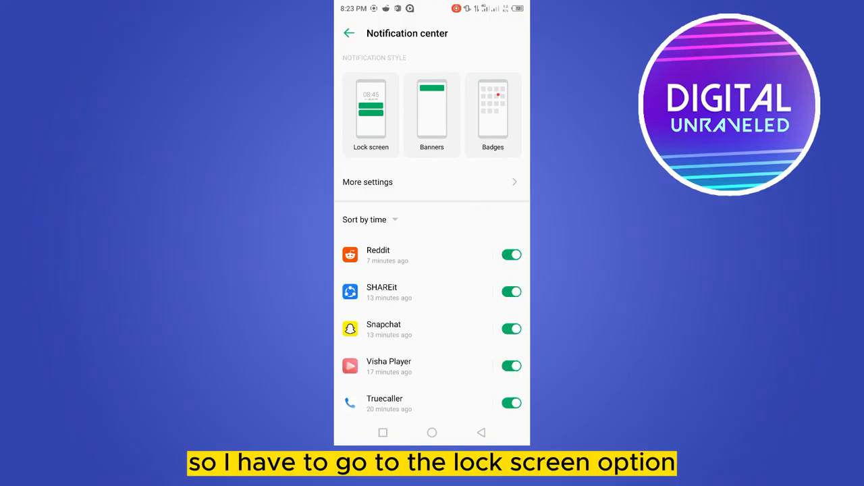
Set Lock screen notifications to 'Don't show lock screen notifications'
click(370, 115)
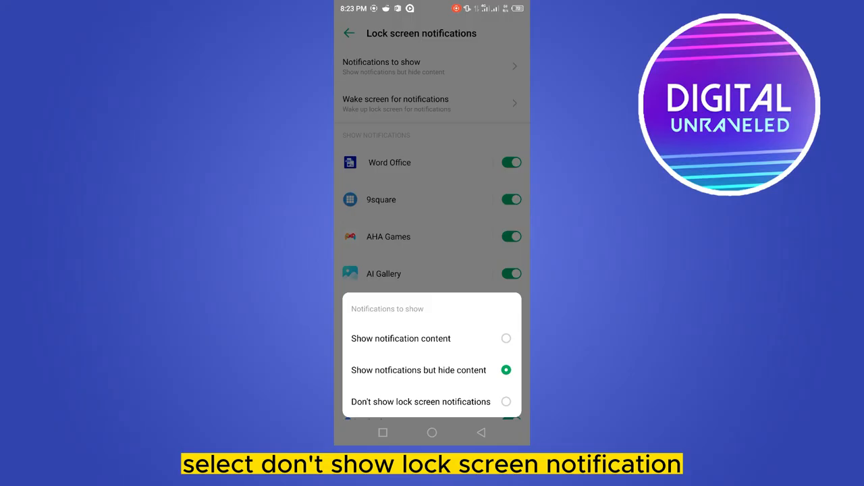
click(422, 402)
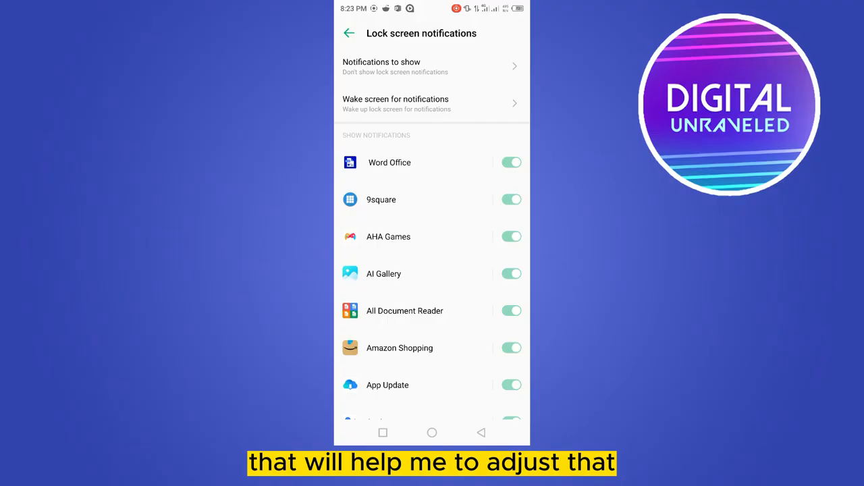